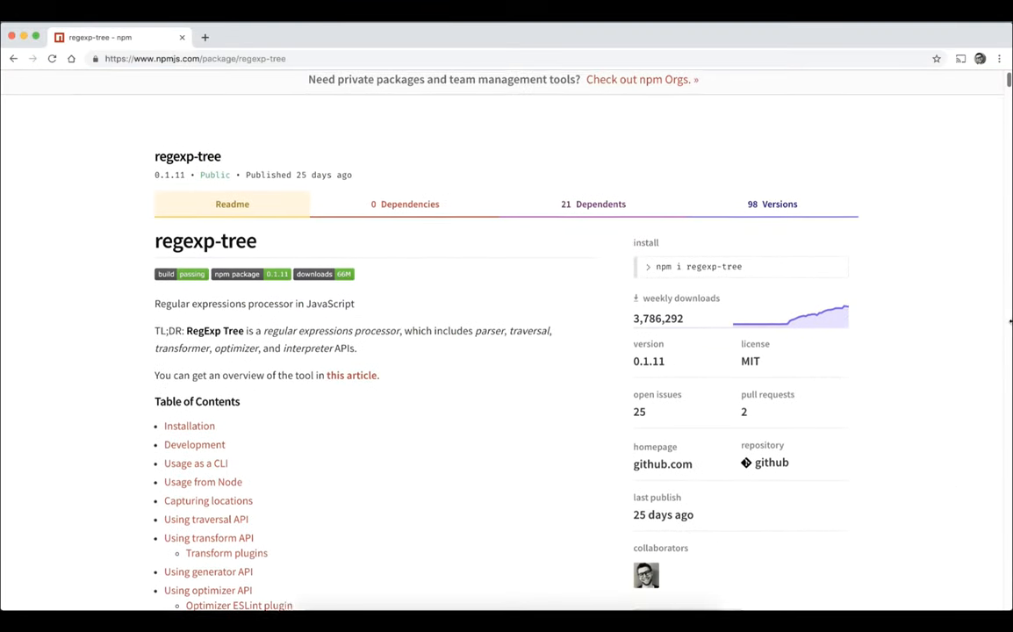
Step: Scroll the regexp-tree readme past Installation and Development to CLI usage and the AST example
scroll("down", 3)
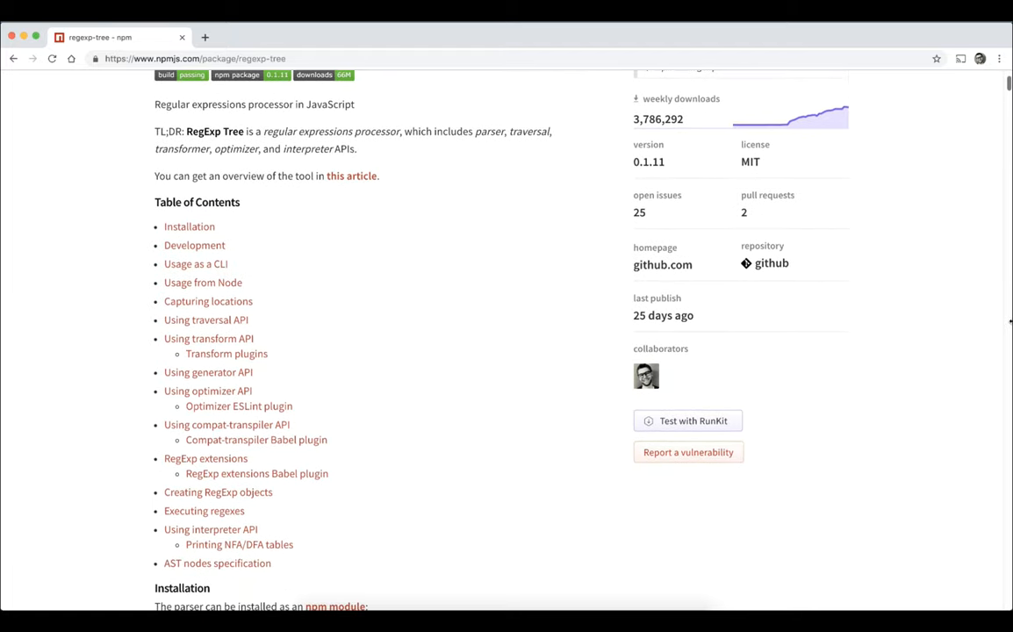
scroll("down", 3)
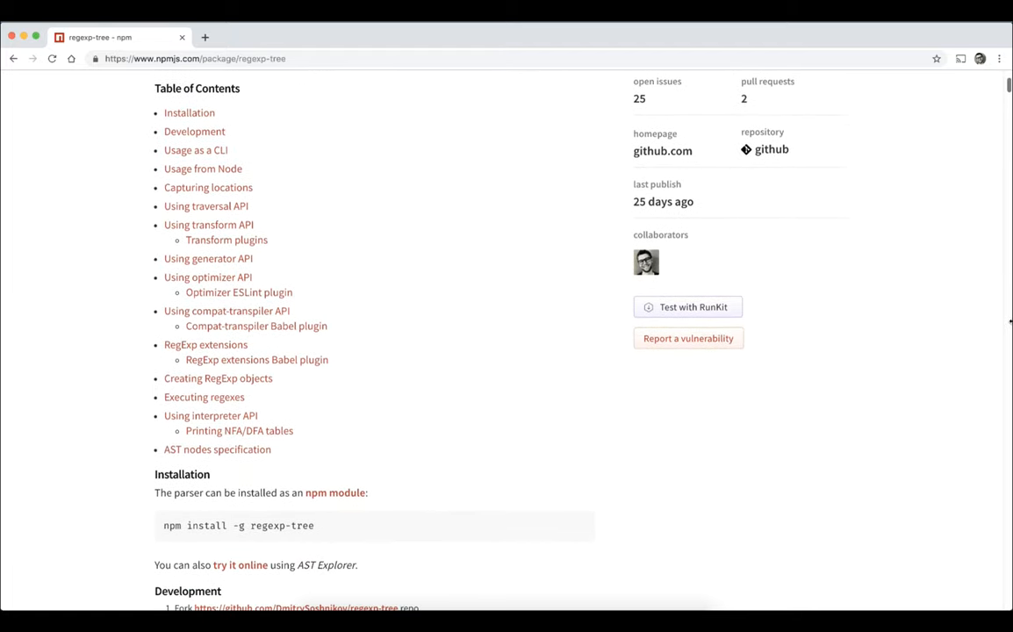
scroll("down", 3)
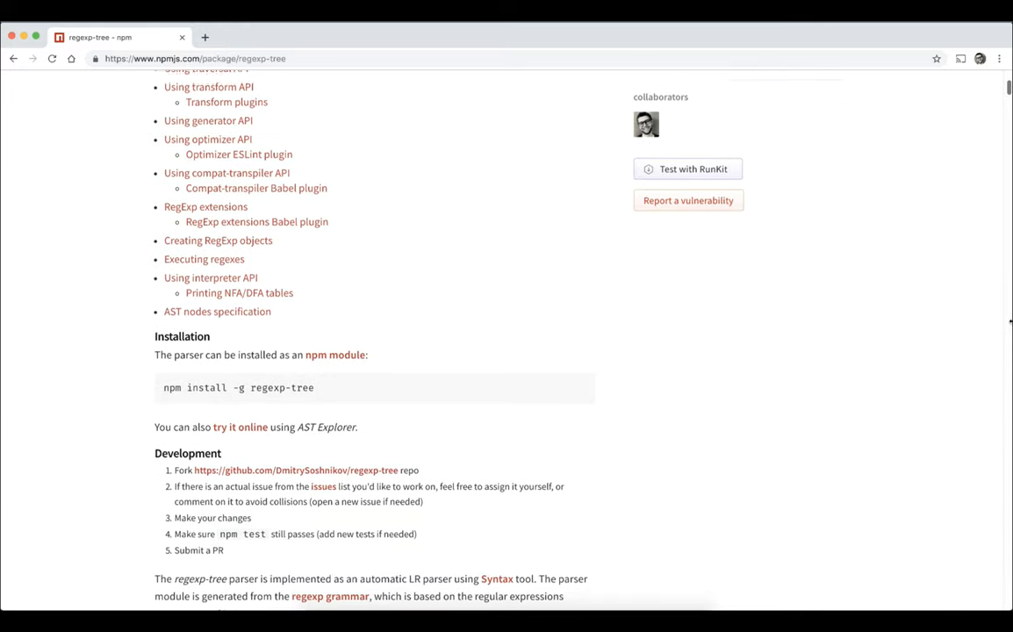
scroll("down", 3)
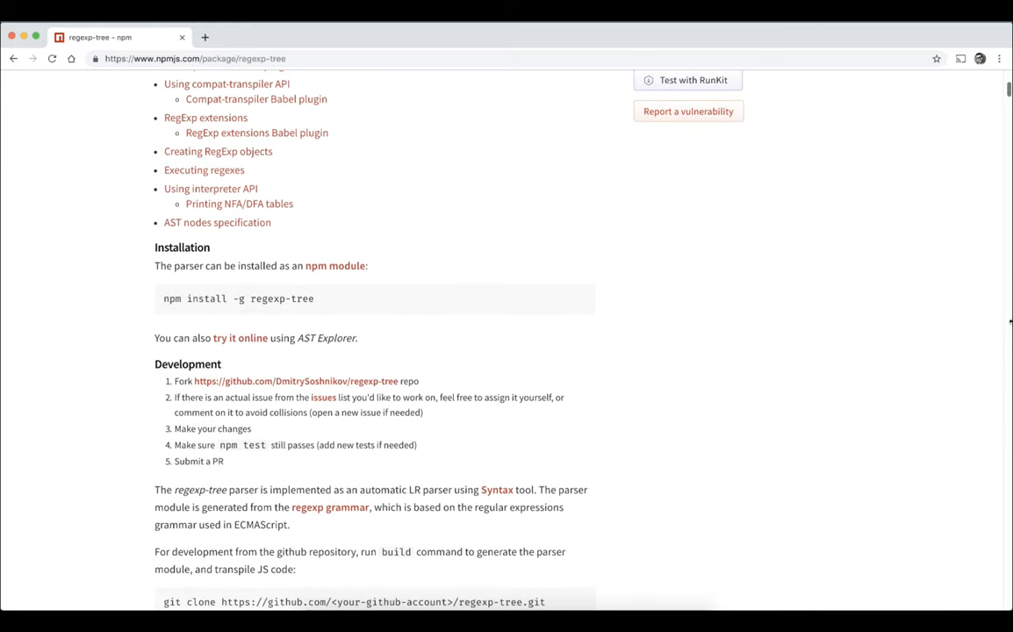
scroll("down", 3)
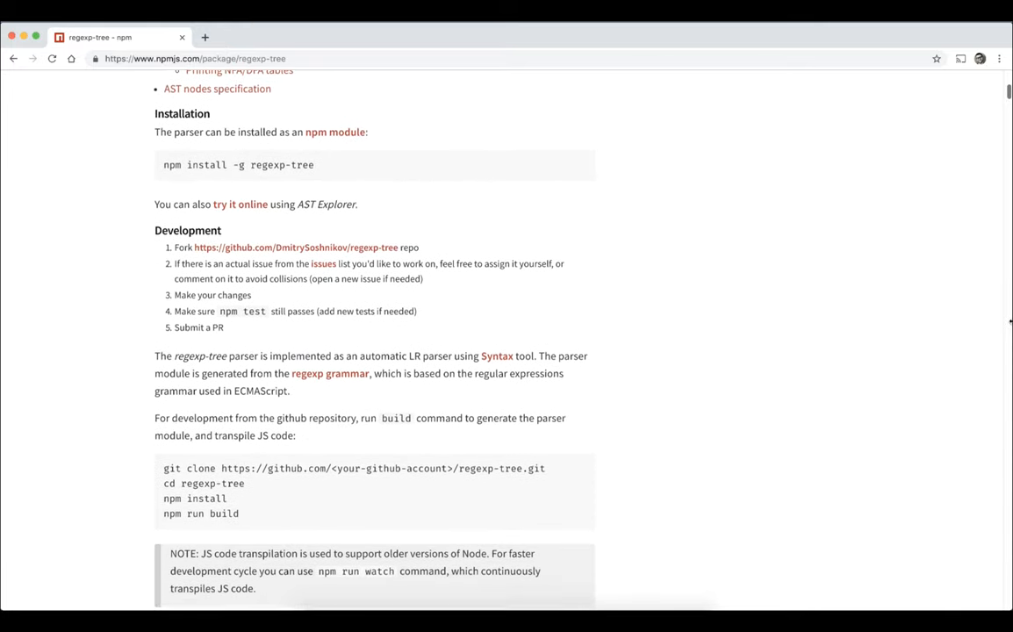
scroll("down", 3)
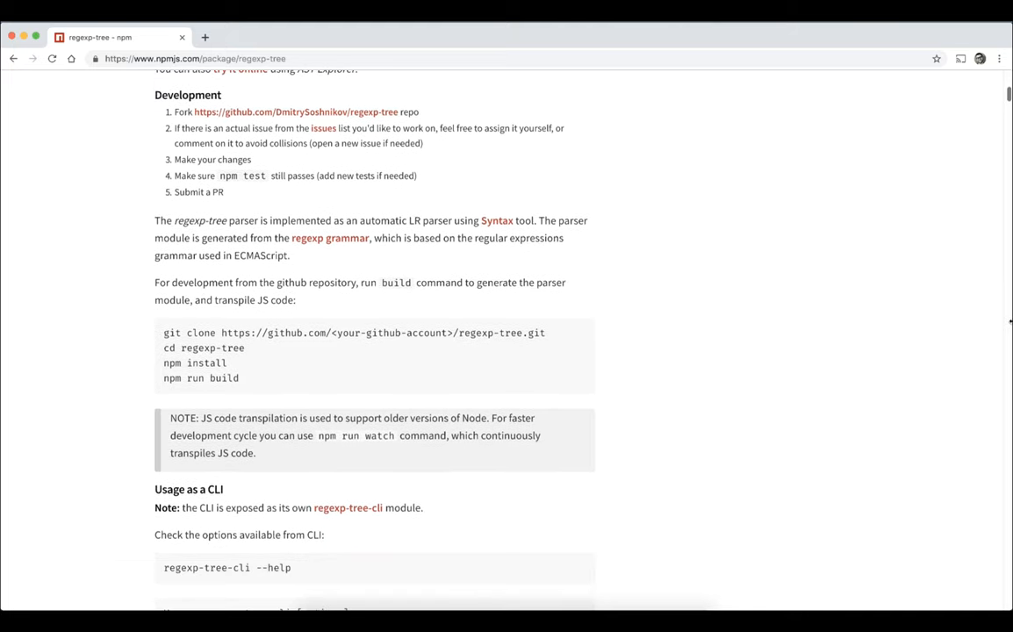
scroll("down", 3)
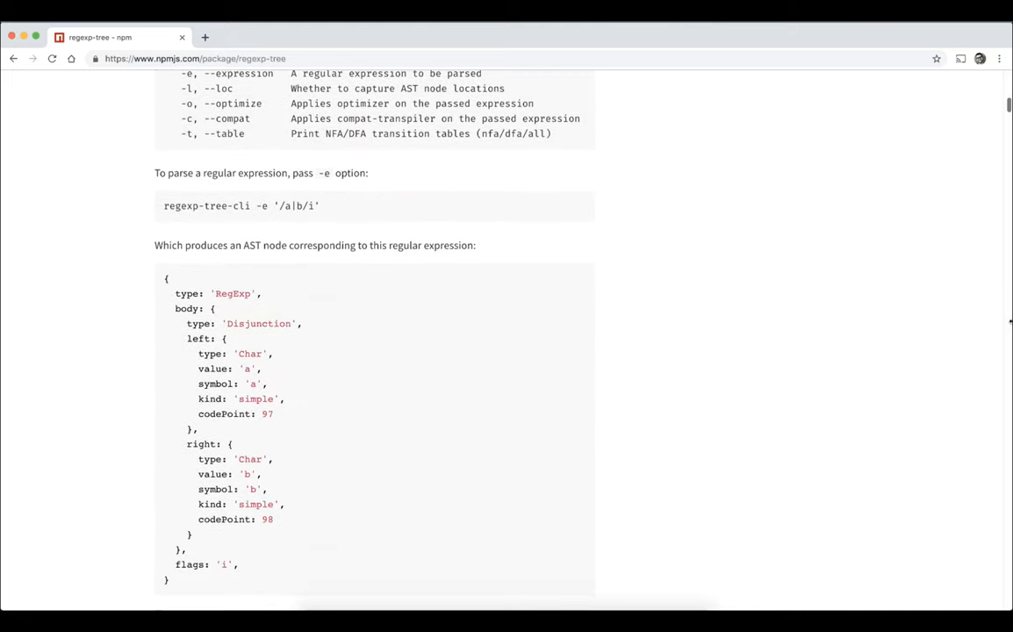
scroll("down", 3)
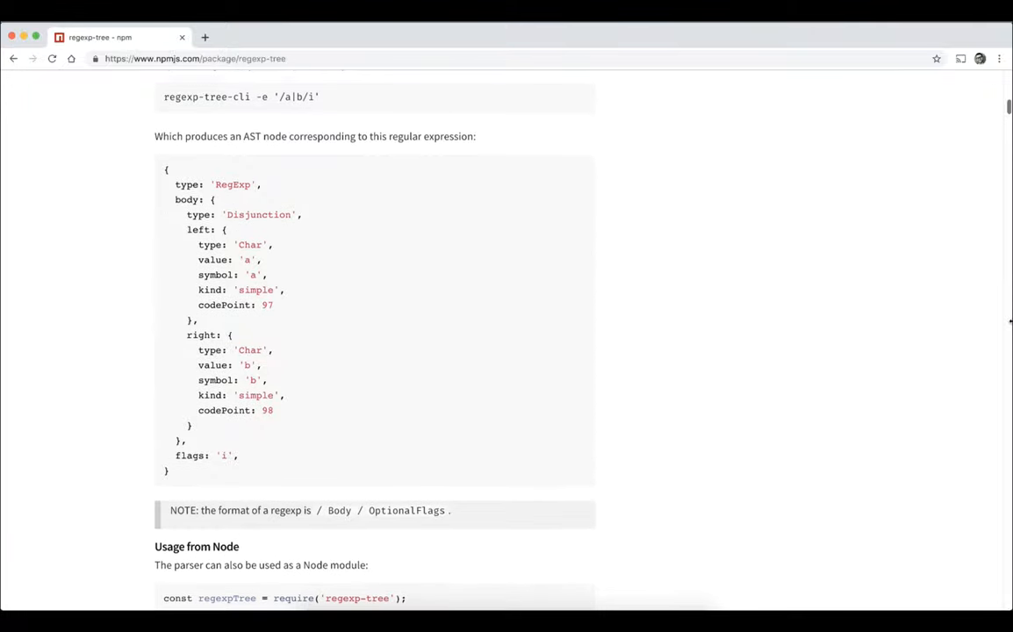
scroll("down", 3)
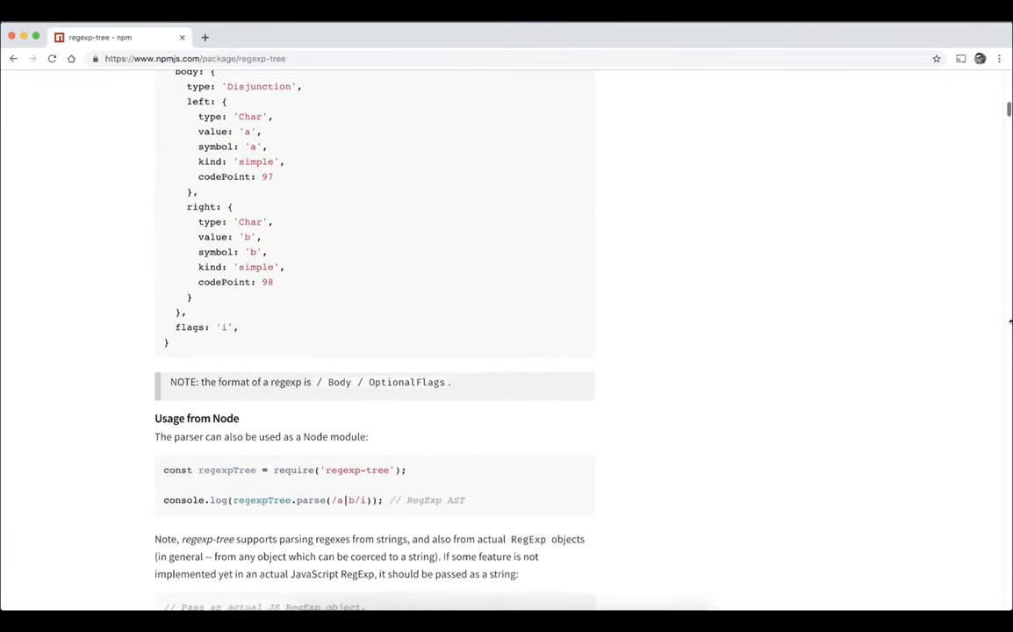
scroll("down", 3)
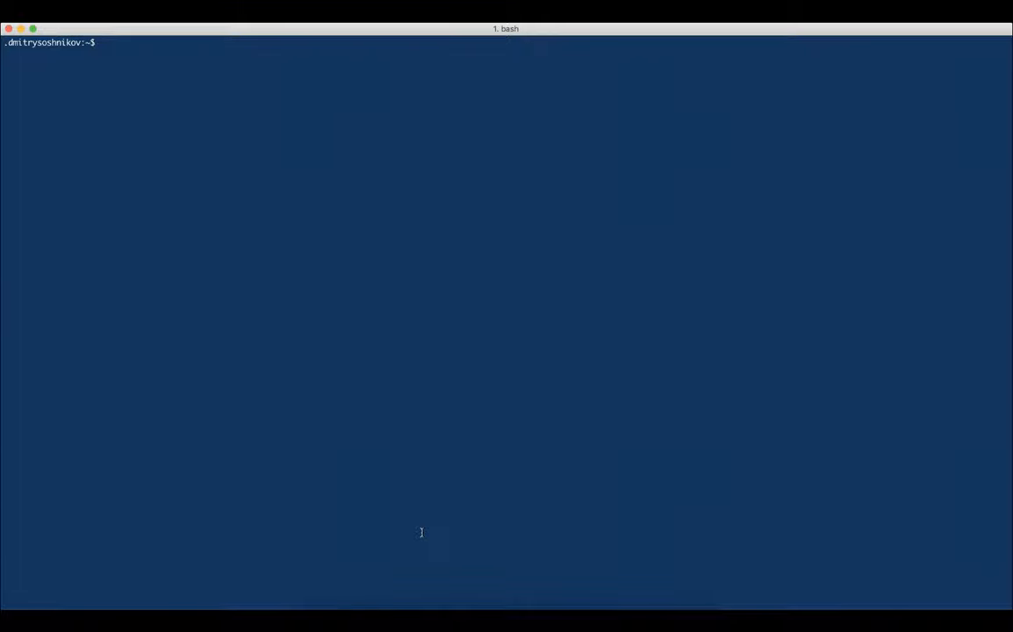
Step: Run sudo npm install -g regexp-tree-cli to install the tool globally
type("sudo npm install -g re")
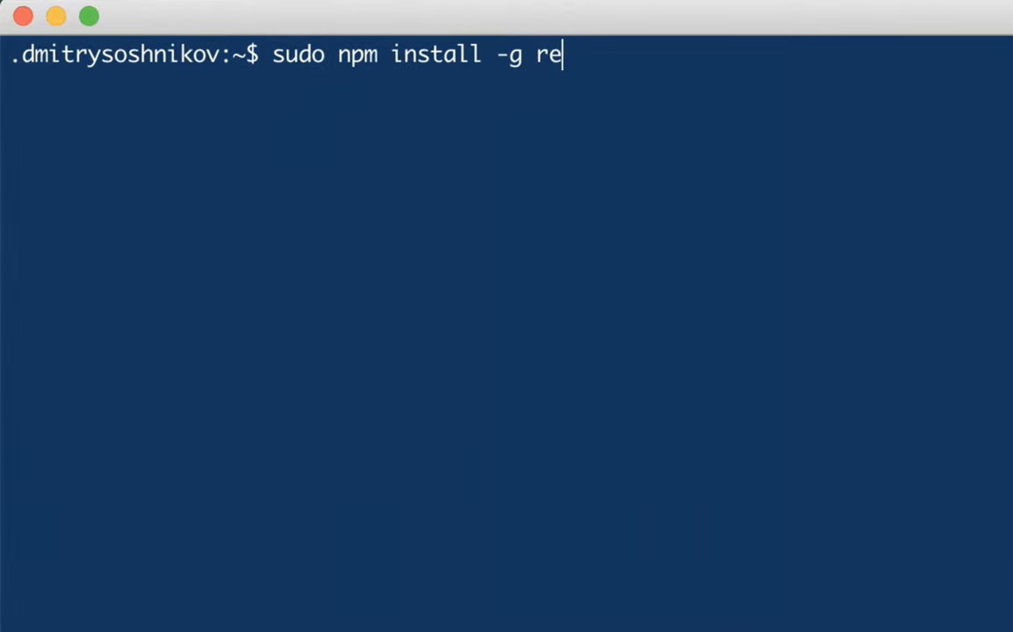
type("gexp-t")
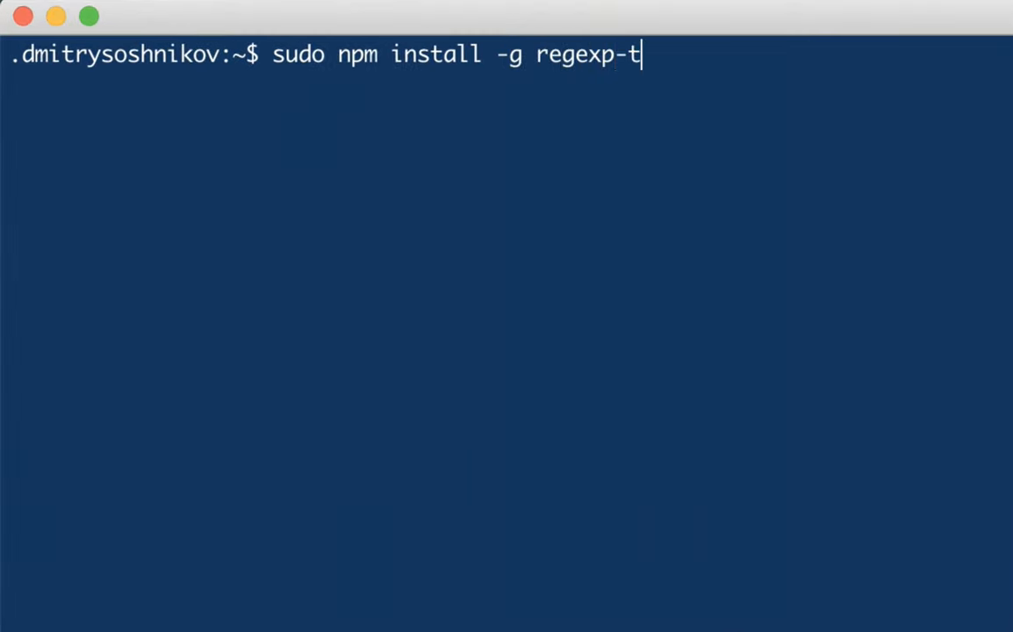
type("ree-cli")
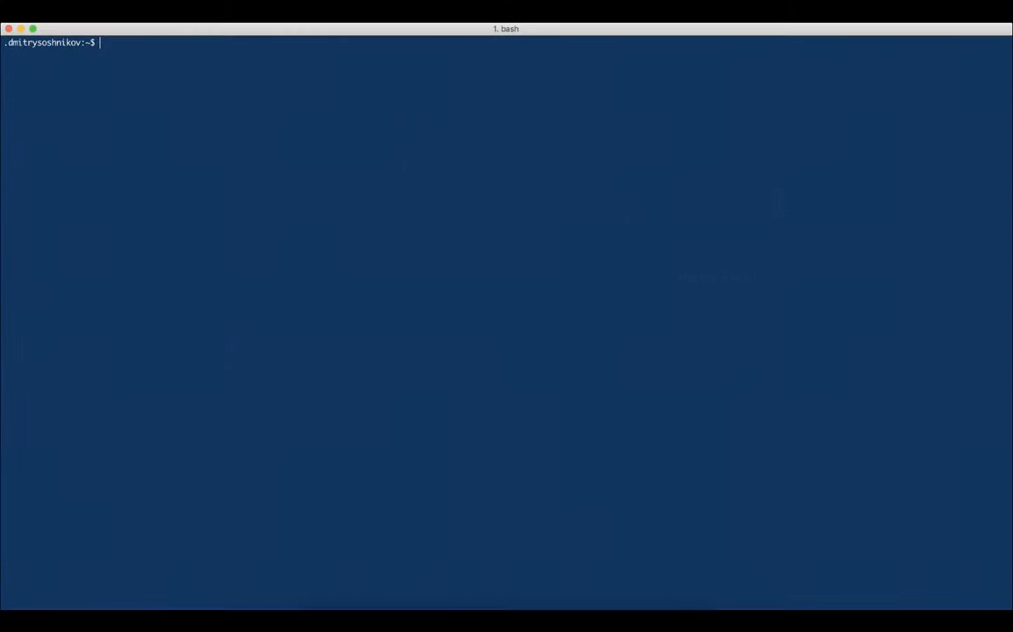
Step: Run regexp-tree-cli -e '/a|b/' to print its JSON AST, a Disjunction of a and b
type("regexp-tree-cli -e")
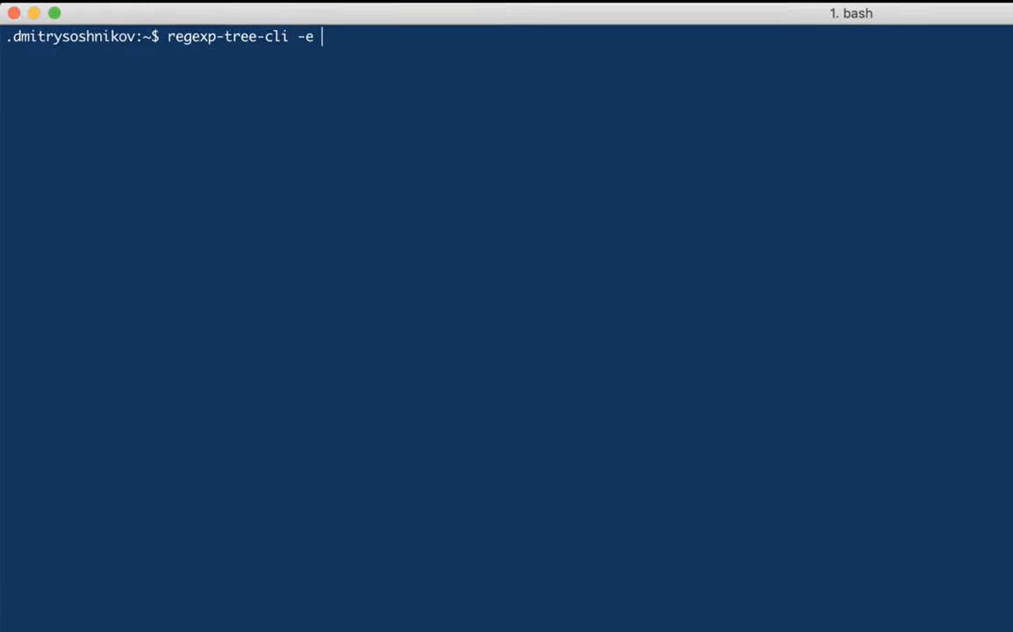
type("'/'")
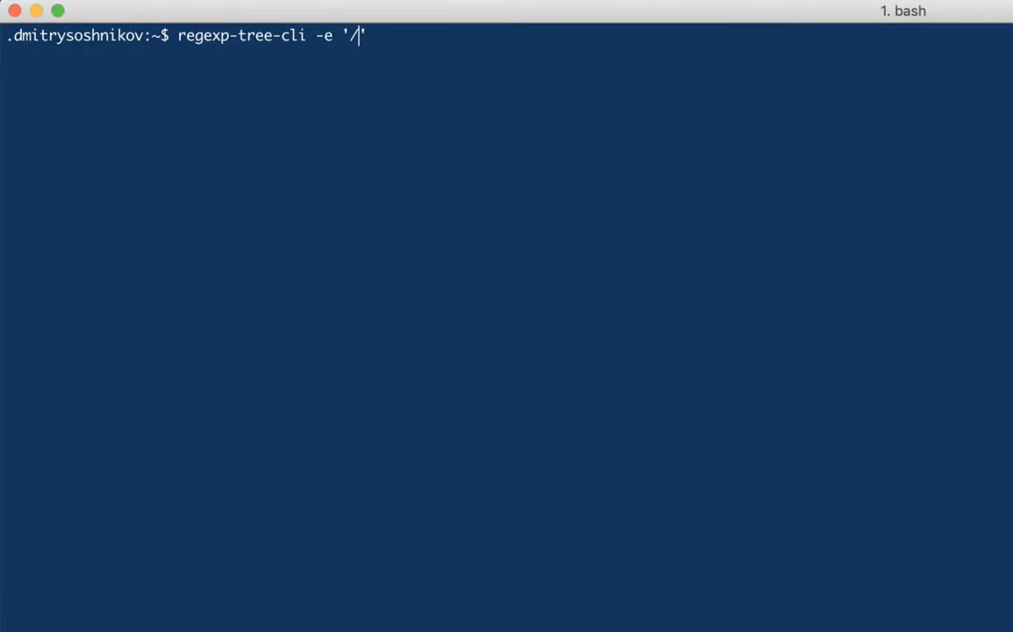
type("a|b/")
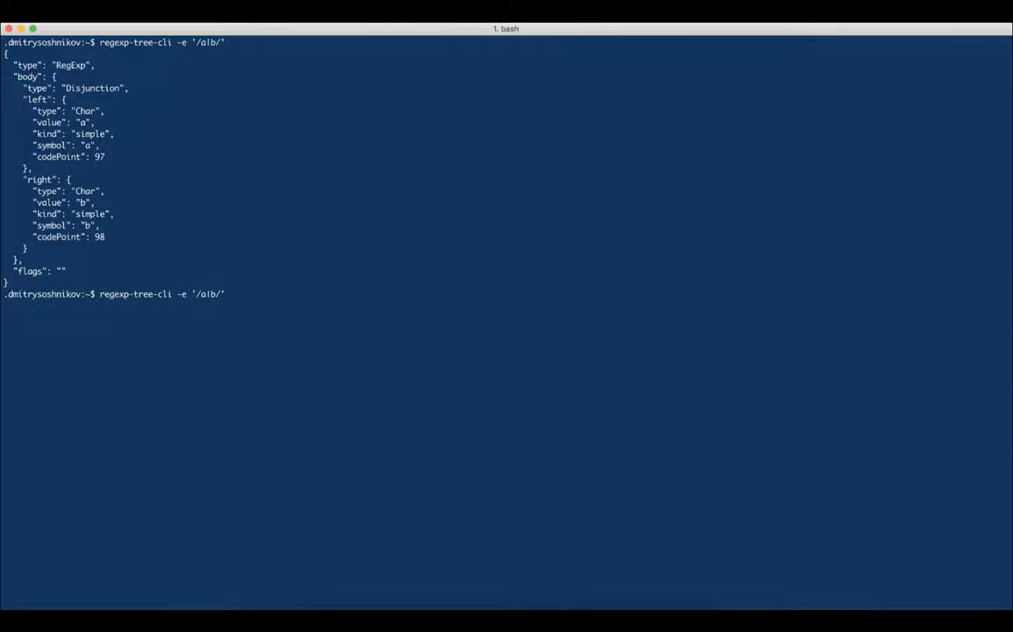
Step: Run regexp-tree-cli -e '/a|b/' --table nfa to print the NFA transition table
type("--table nfa")
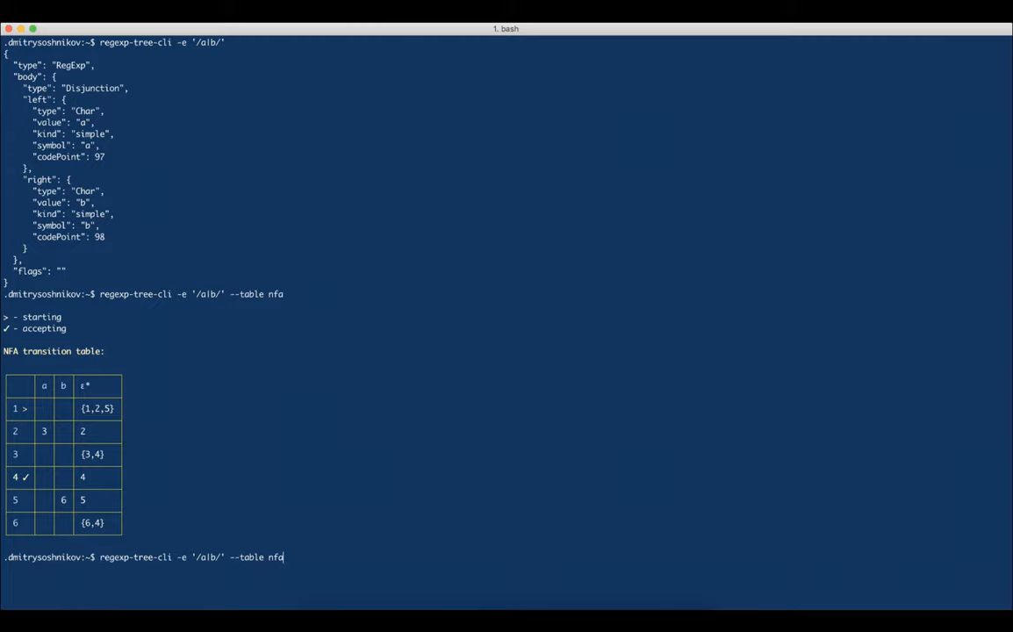
Step: Run the command with --table dfa and highlight the Minimized DFA table in the output
type("dfa")
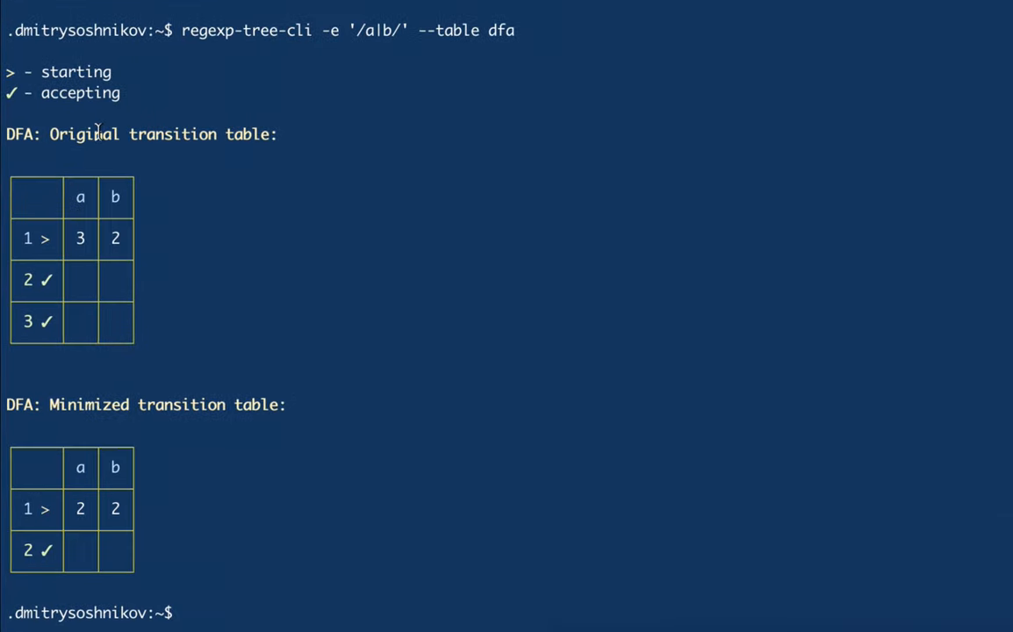
double_click(88, 404)
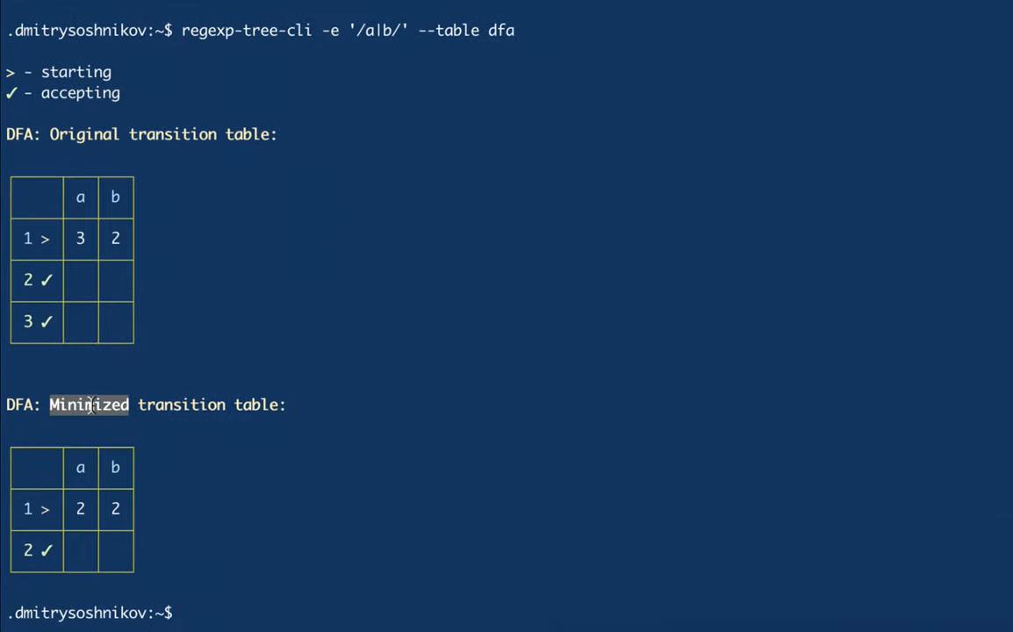
left_click(344, 588)
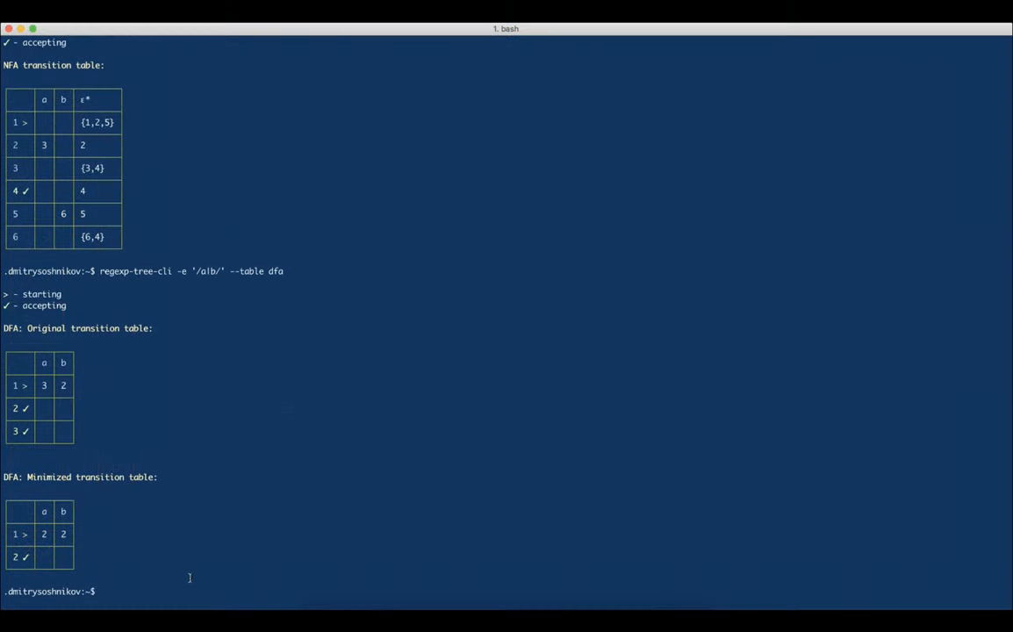
Step: Run regexp-tree-cli -e '/[0-9]/' -o and highlight the optimized result /\d/
type("regexp-tree-cli -e '/a|b/' --")
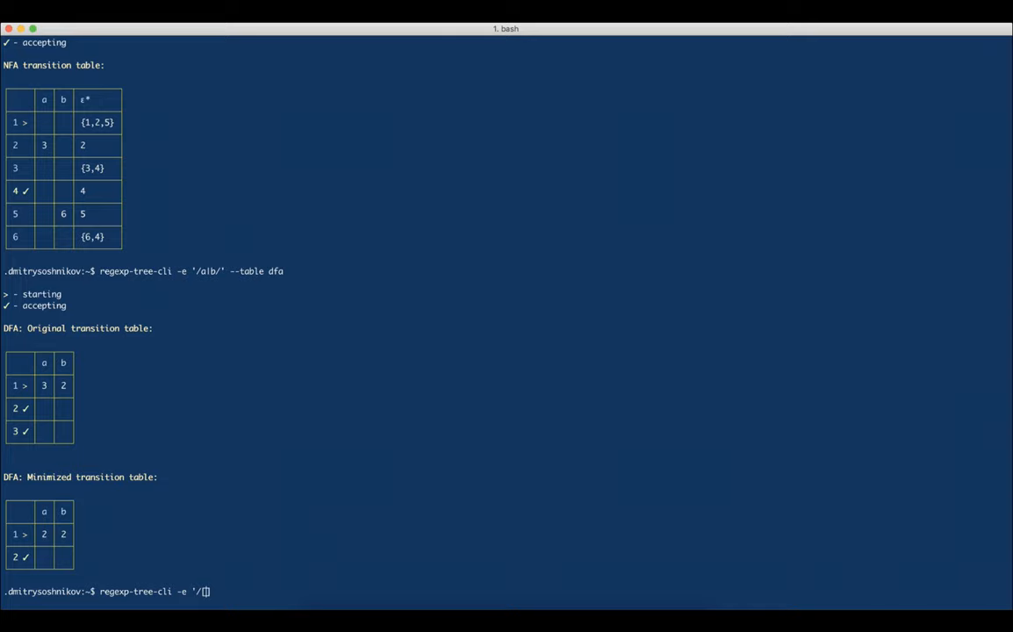
type("0-9]/' -o")
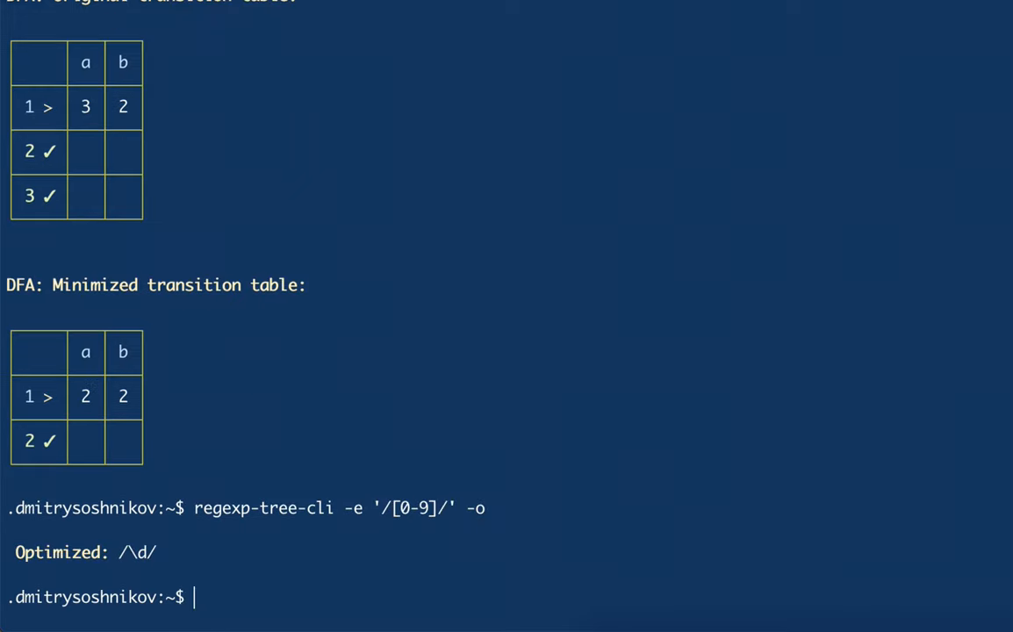
double_click(137, 551)
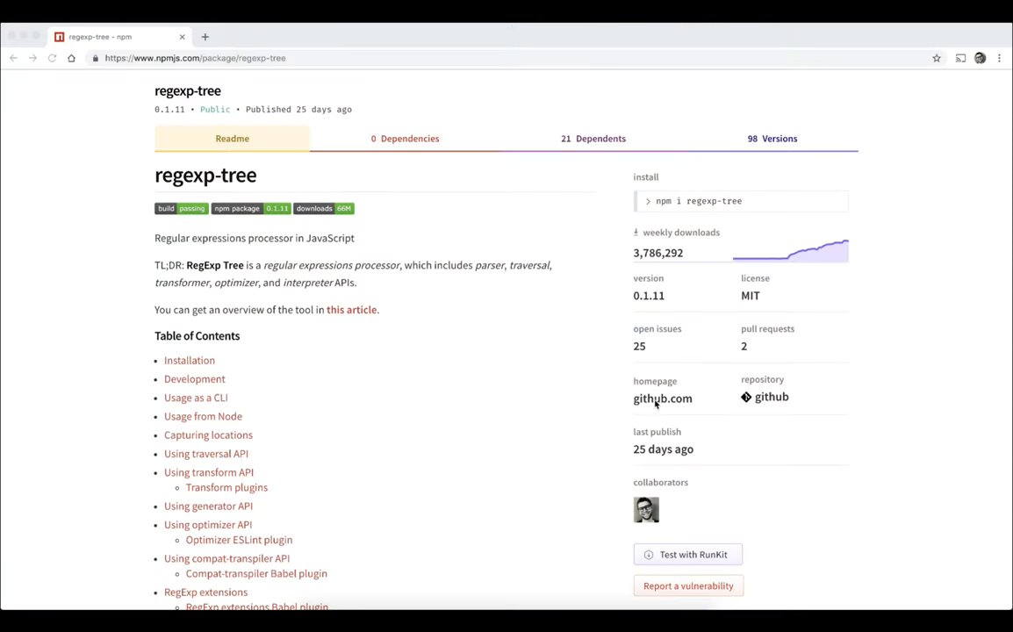
Step: Navigate GitHub src > interpreter/finite-automaton > nfa > nfa-state.js and read getEpsilonClosure
left_click(773, 397)
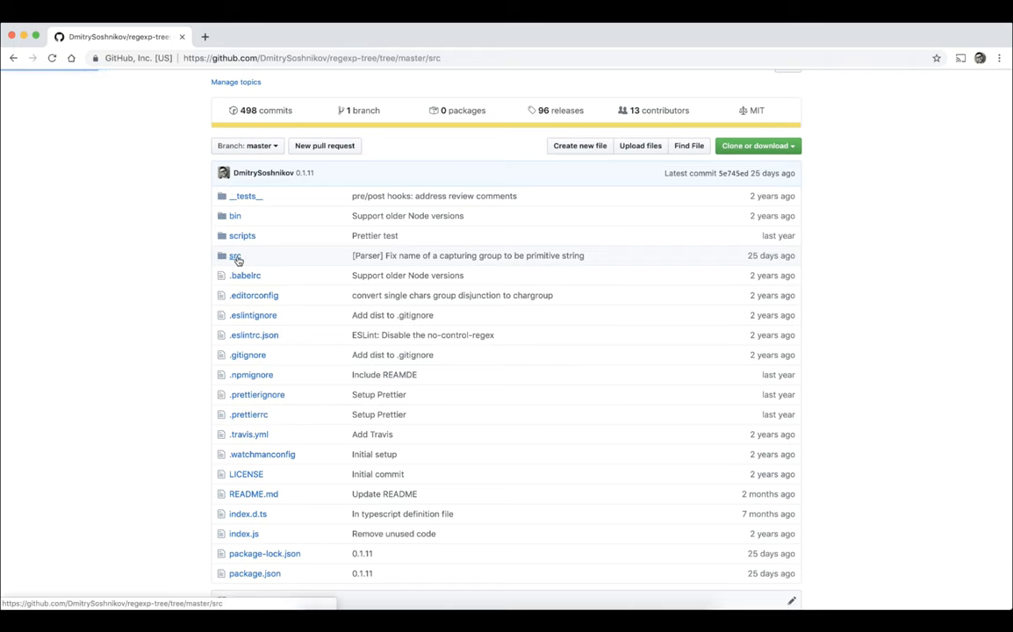
left_click(235, 256)
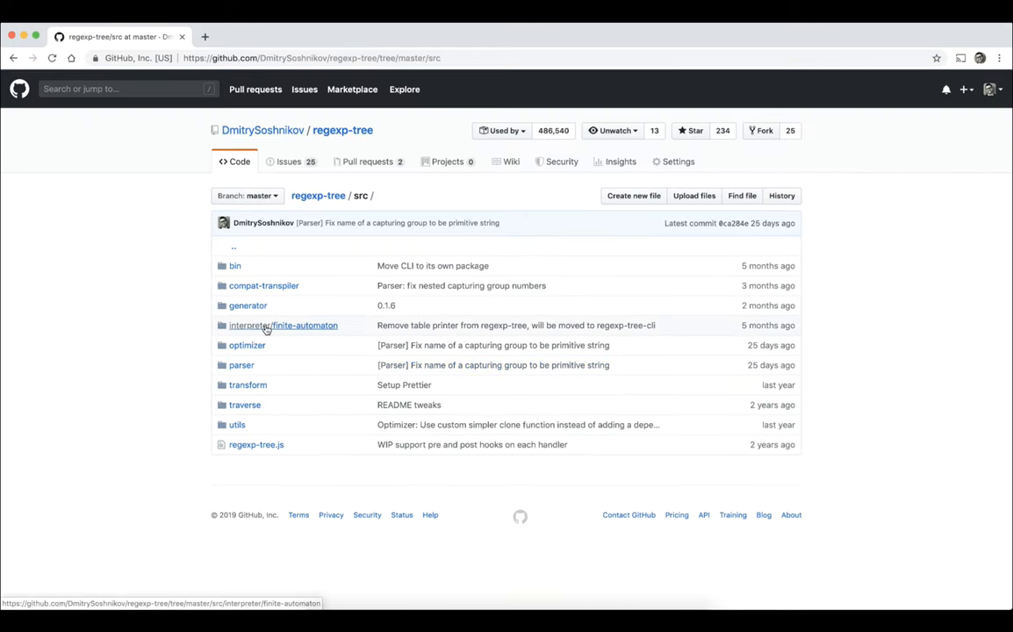
left_click(283, 325)
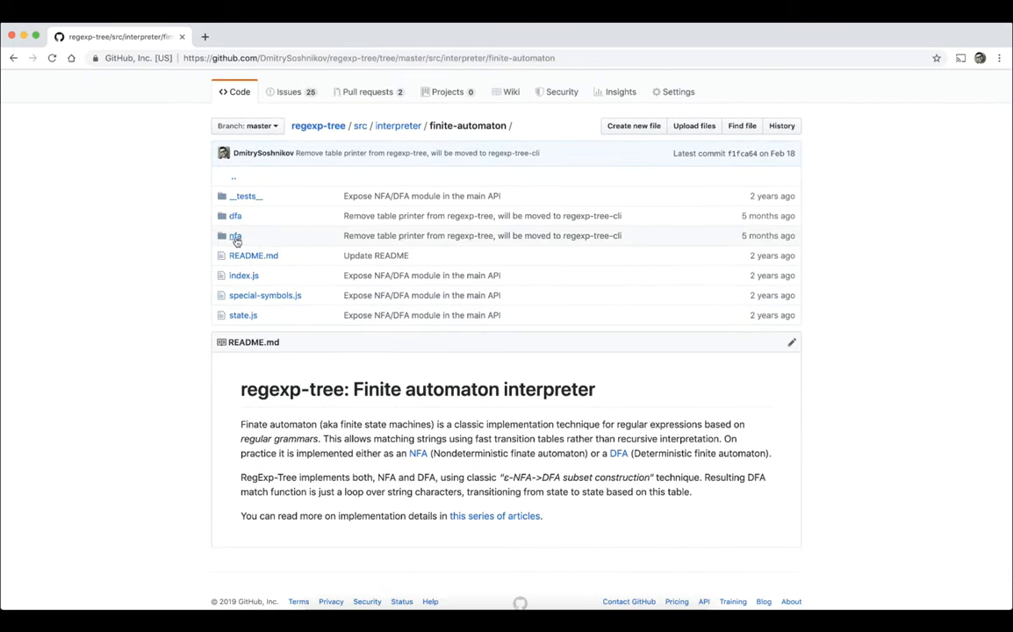
left_click(235, 235)
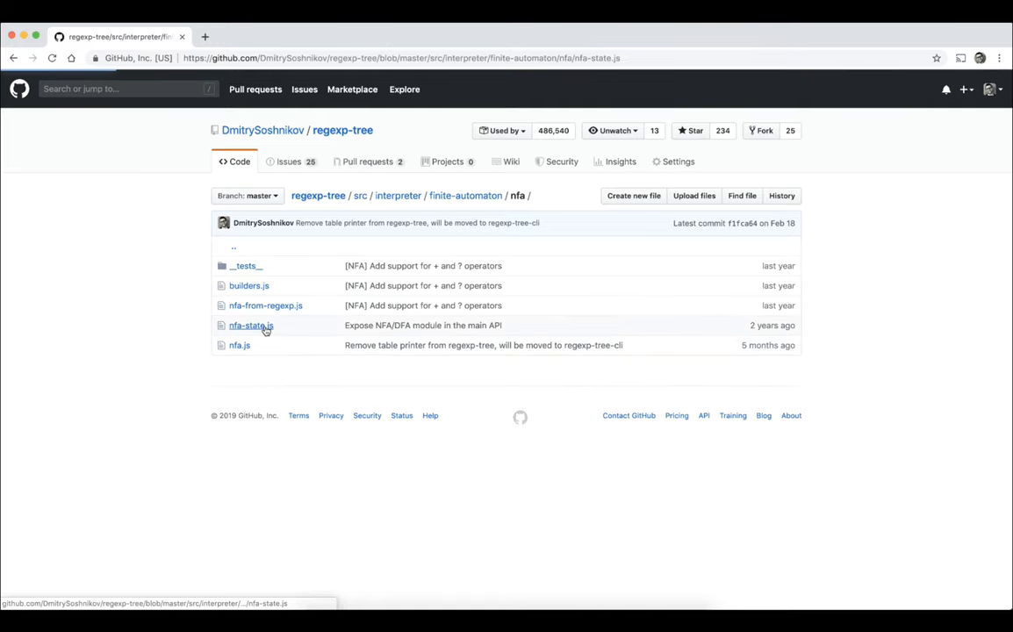
left_click(251, 325)
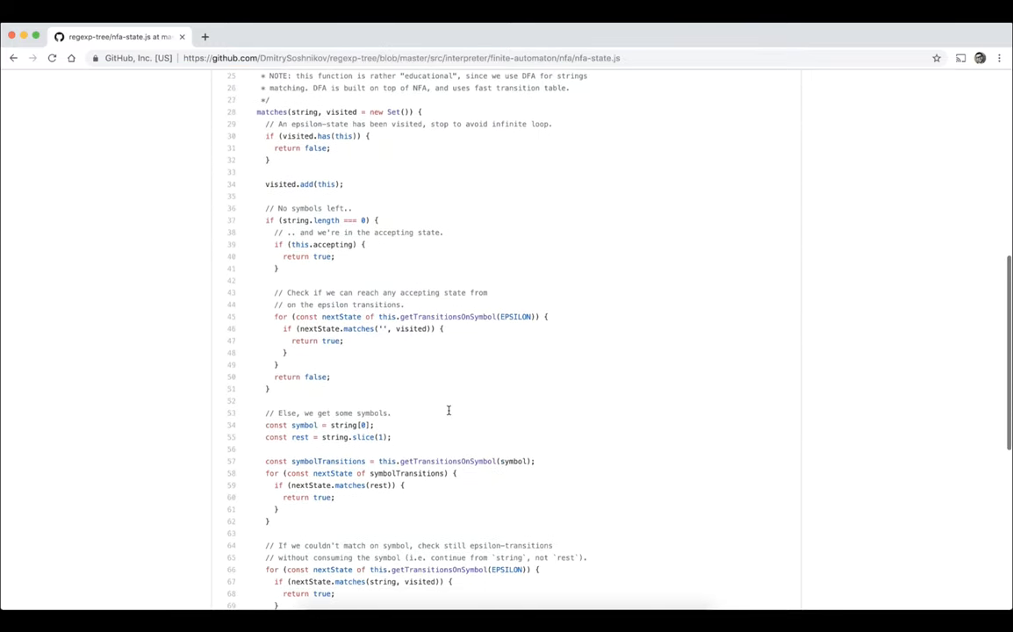
scroll("down", 3)
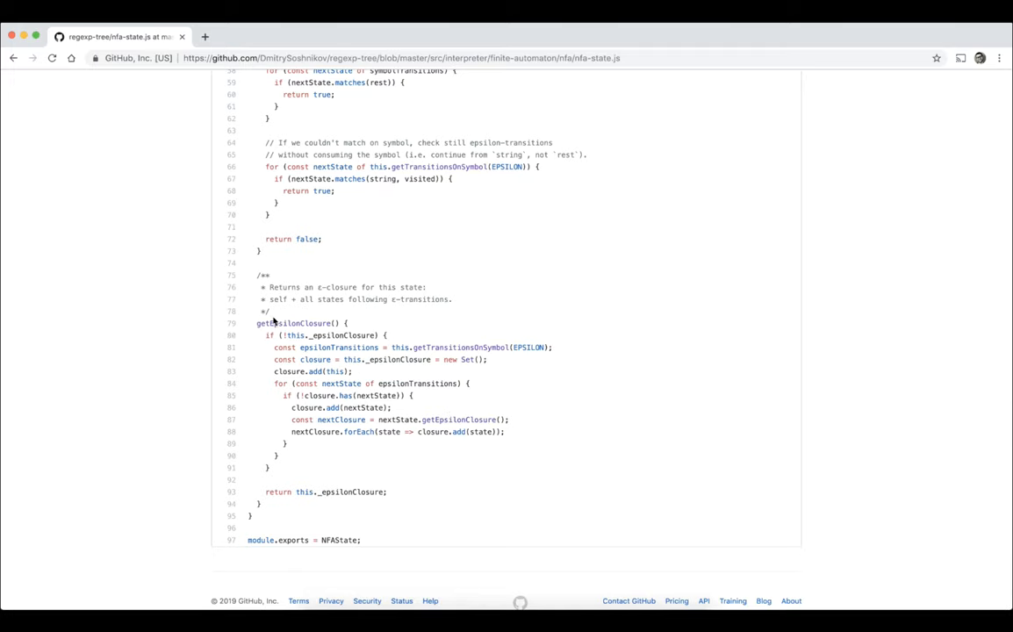